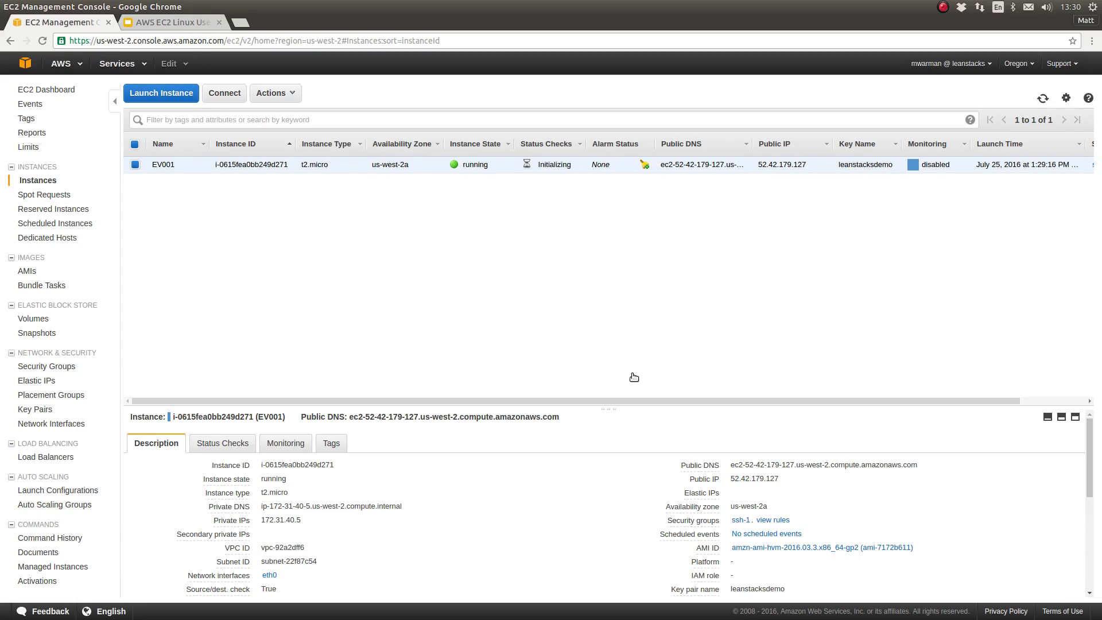
mouse_move(467, 269)
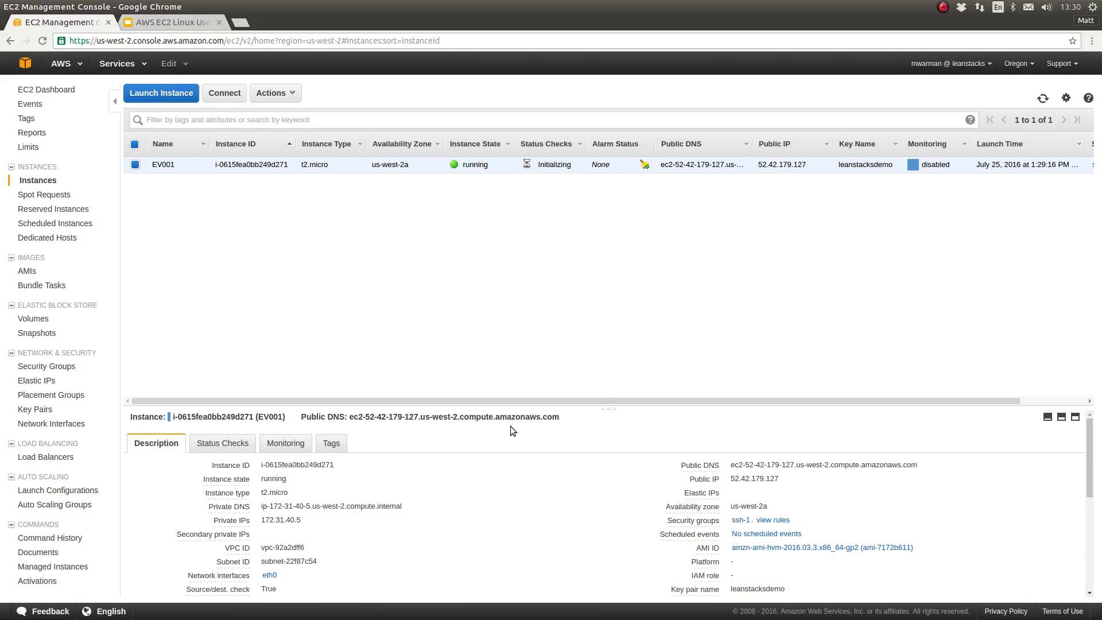
mouse_move(635, 592)
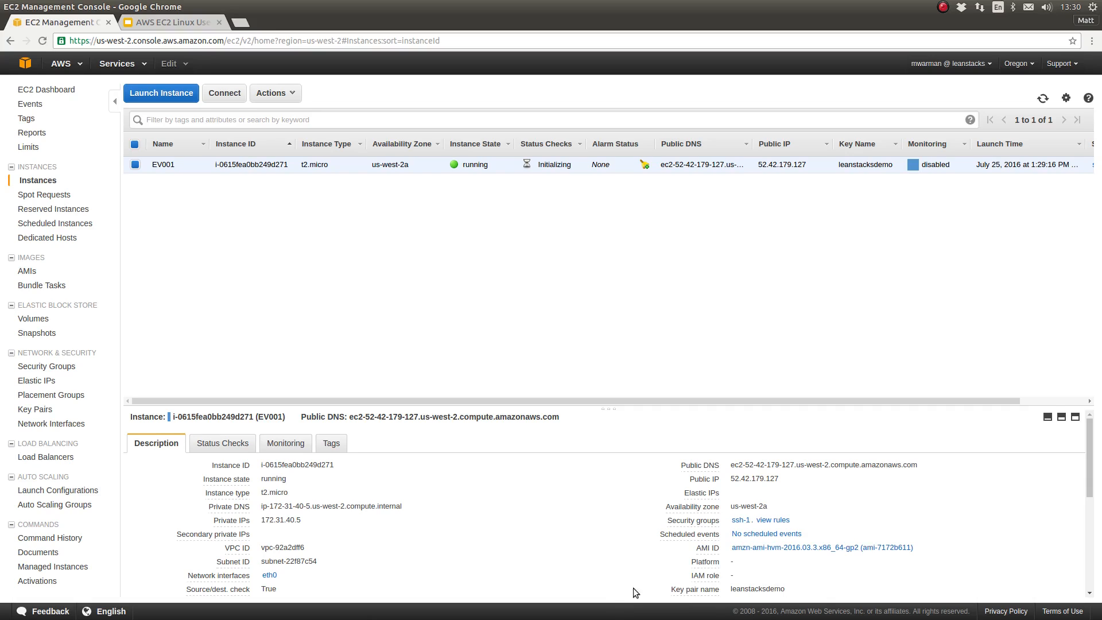
mouse_move(835, 594)
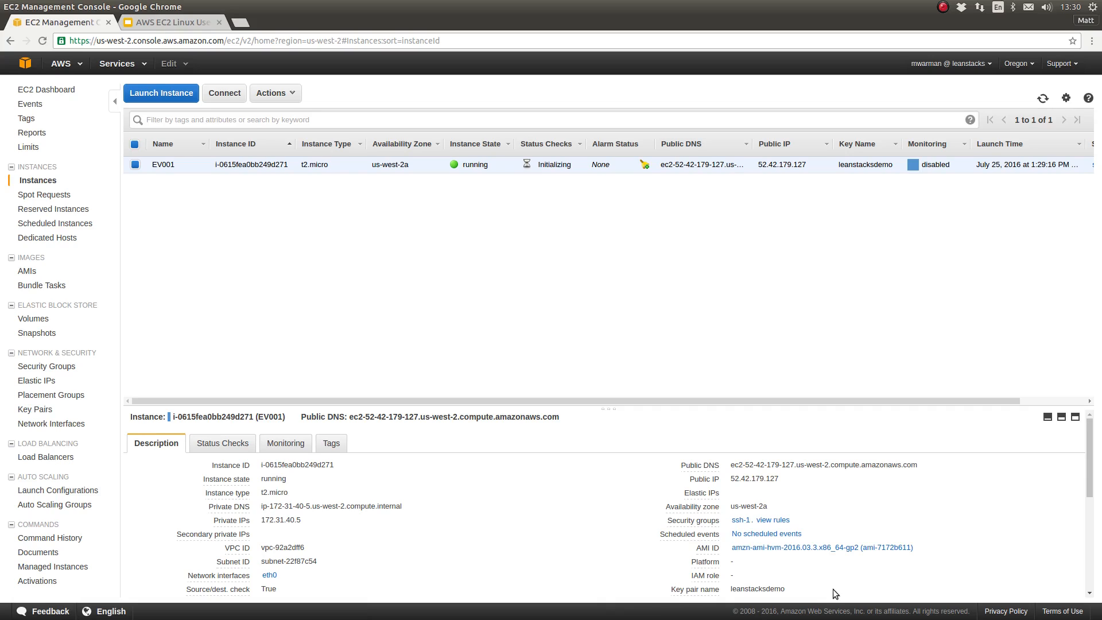
mouse_move(690, 556)
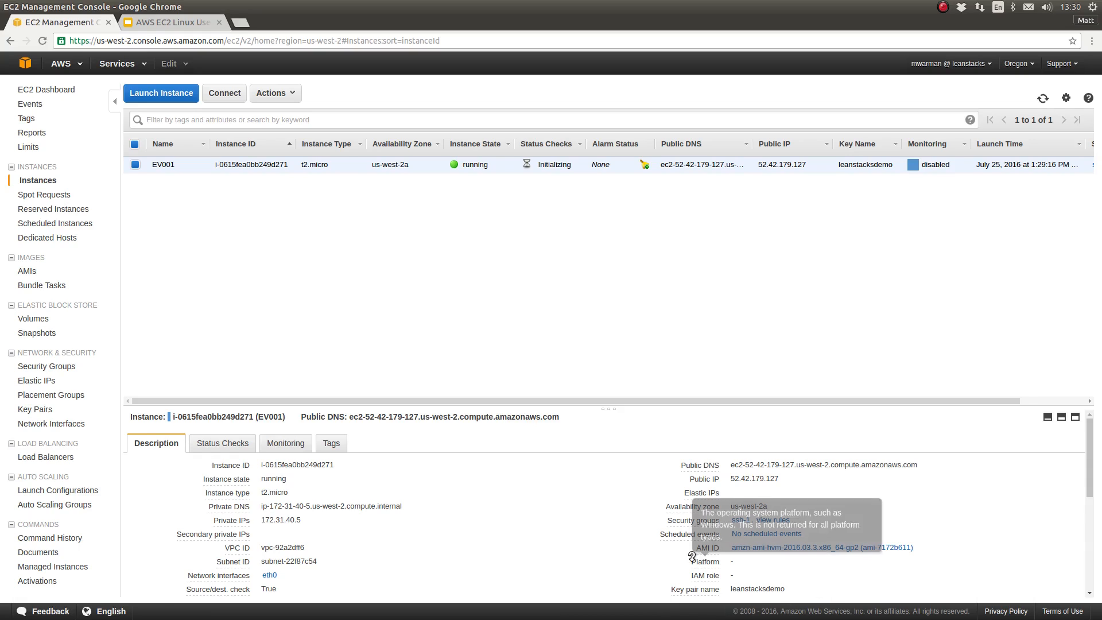
mouse_move(712, 572)
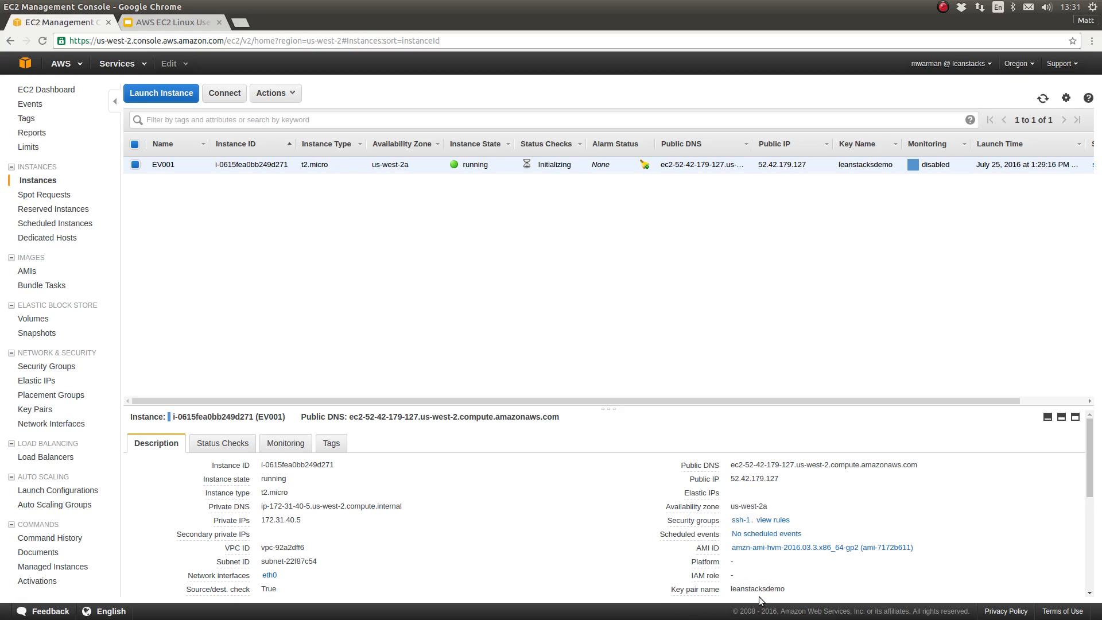
mouse_move(806, 596)
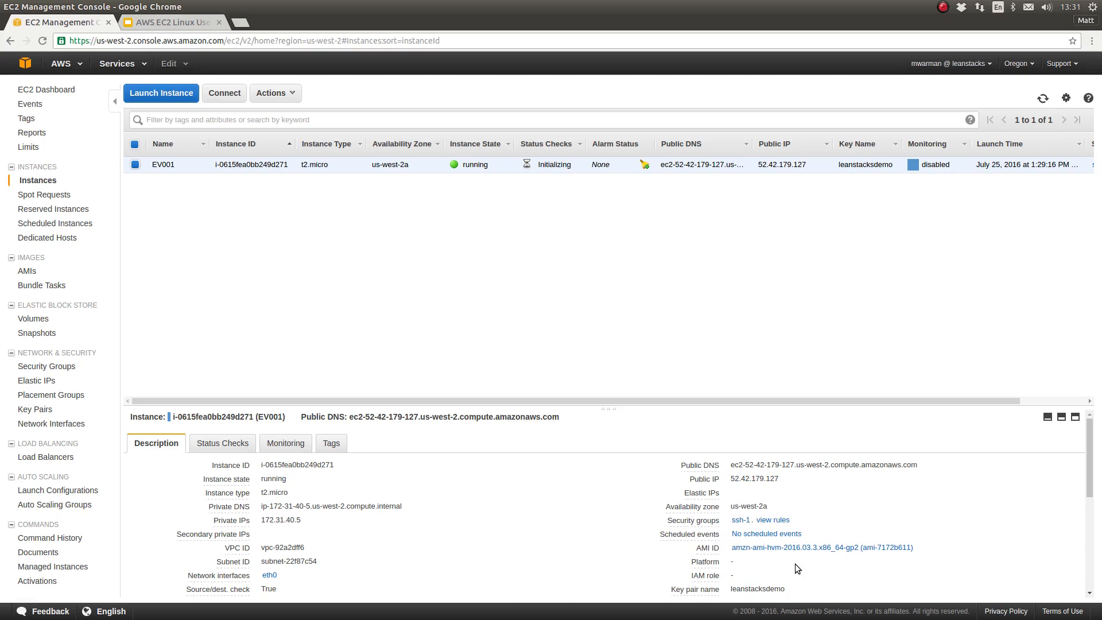
mouse_move(602, 542)
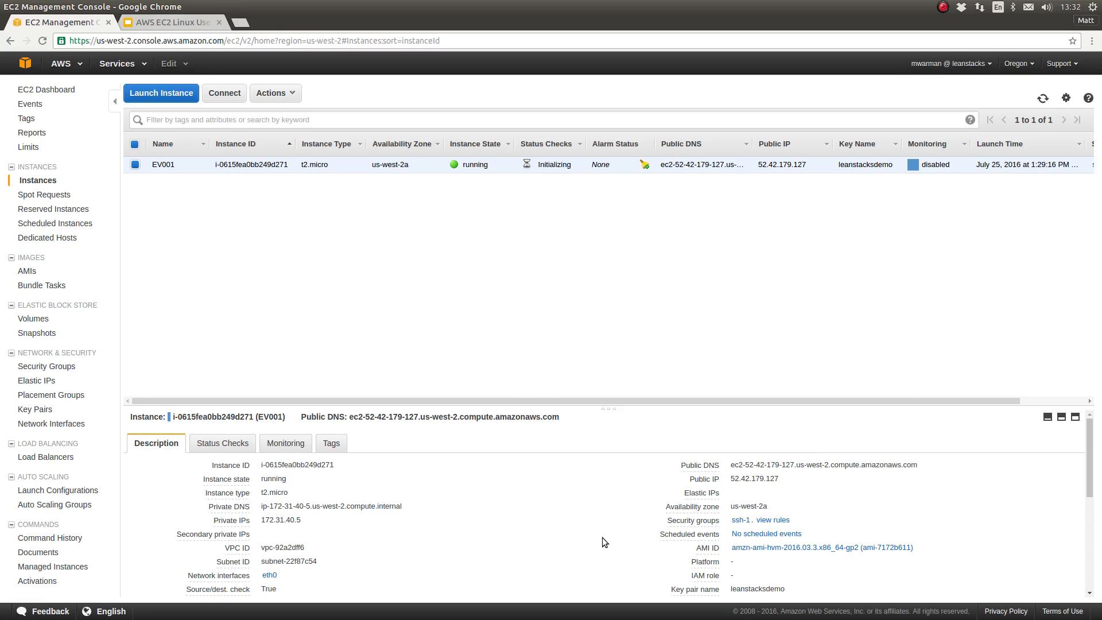
mouse_move(666, 464)
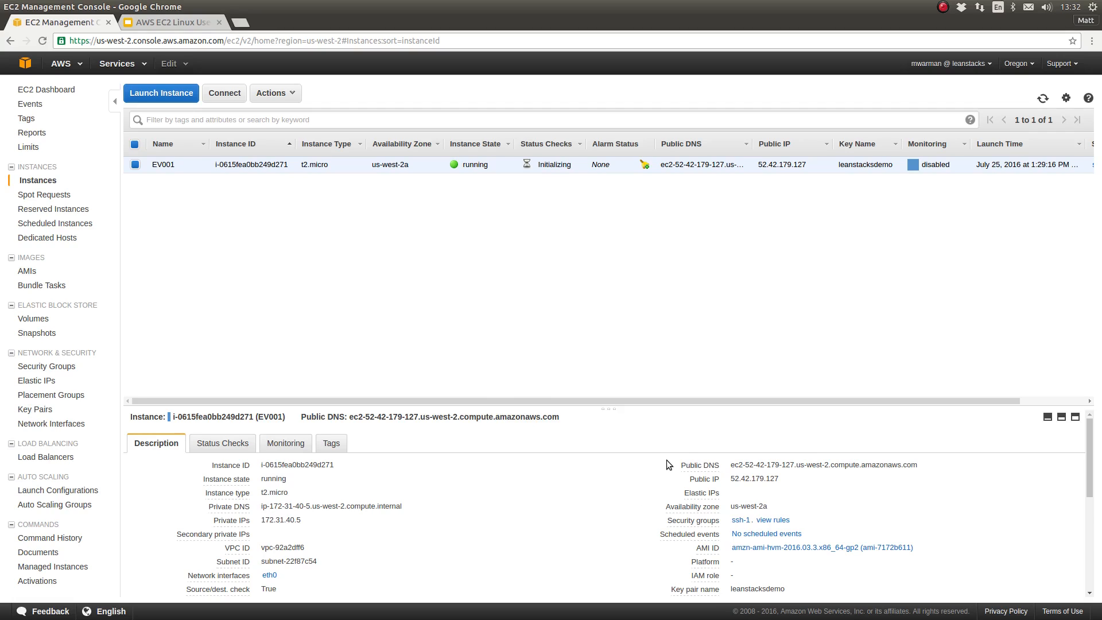
mouse_move(754, 463)
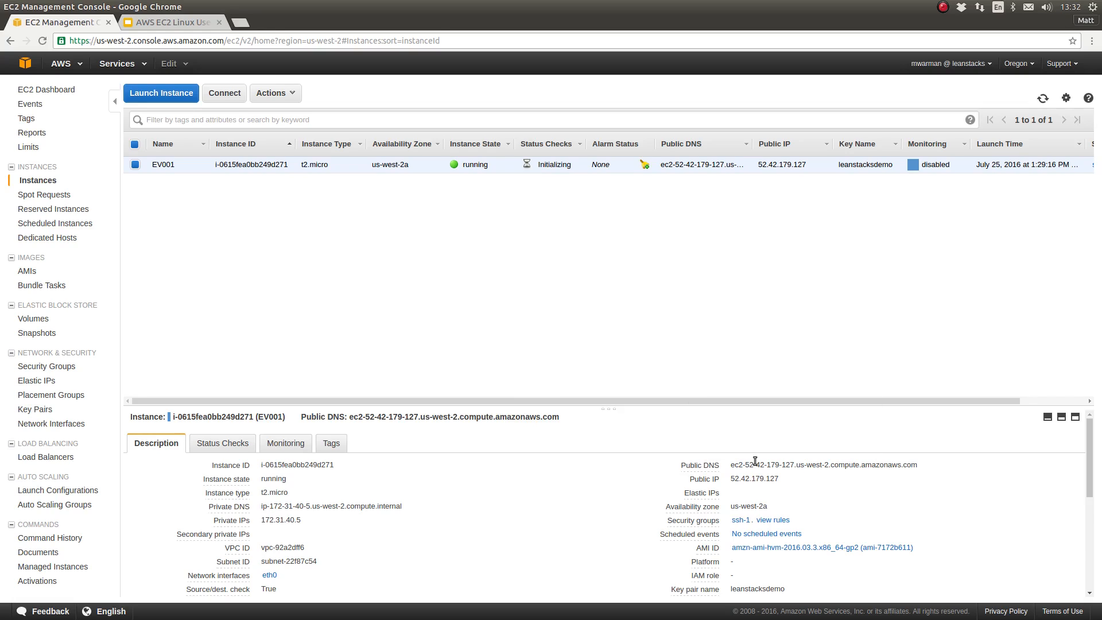
mouse_move(770, 494)
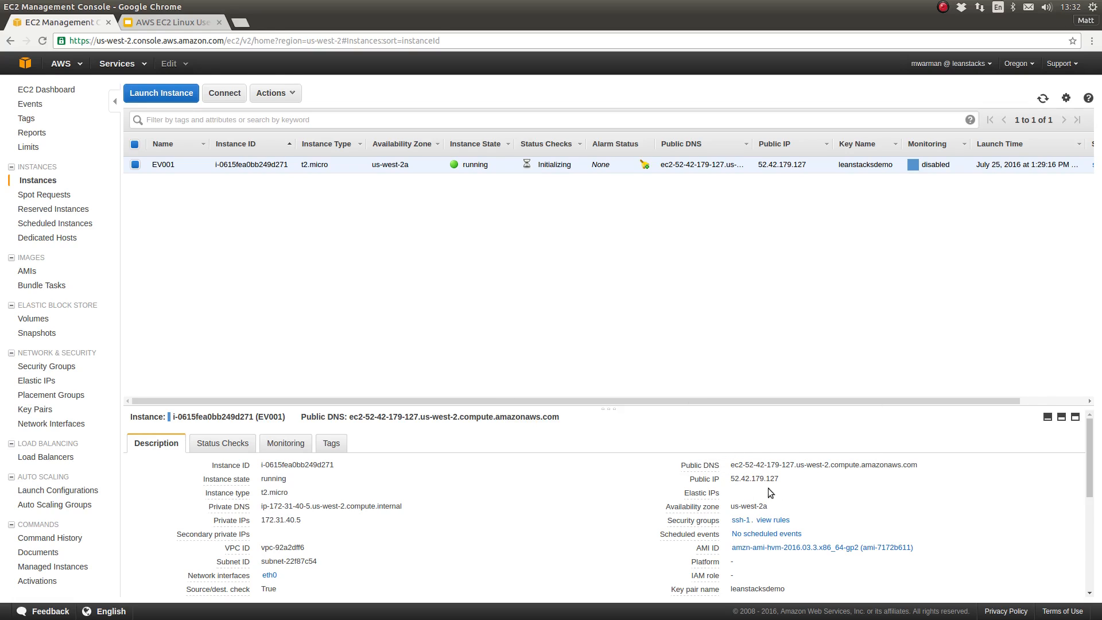
mouse_move(745, 477)
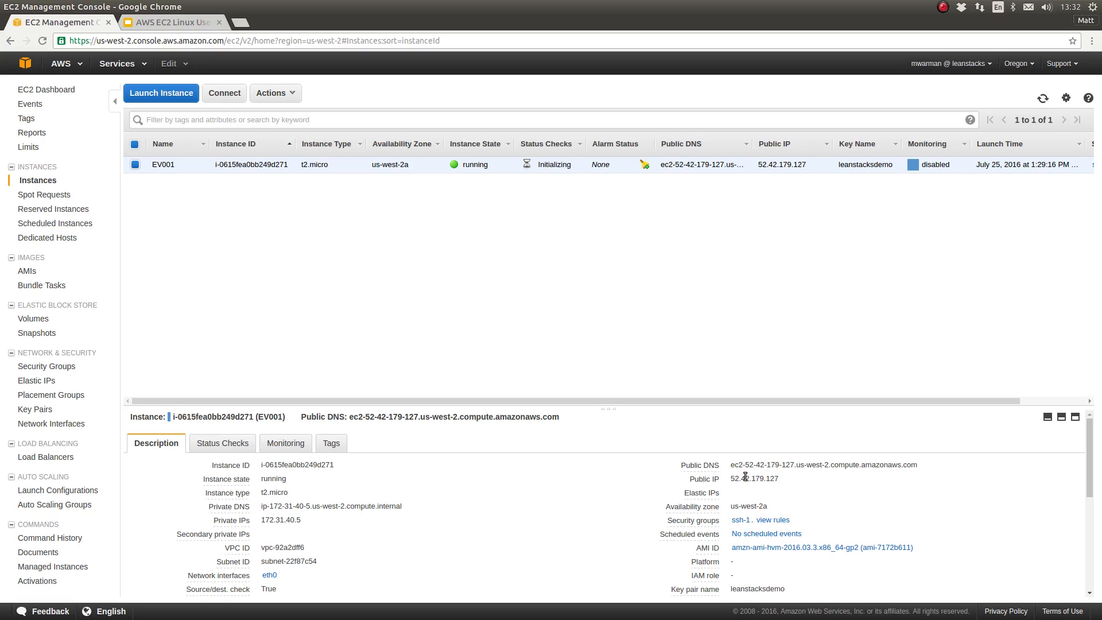
mouse_move(729, 464)
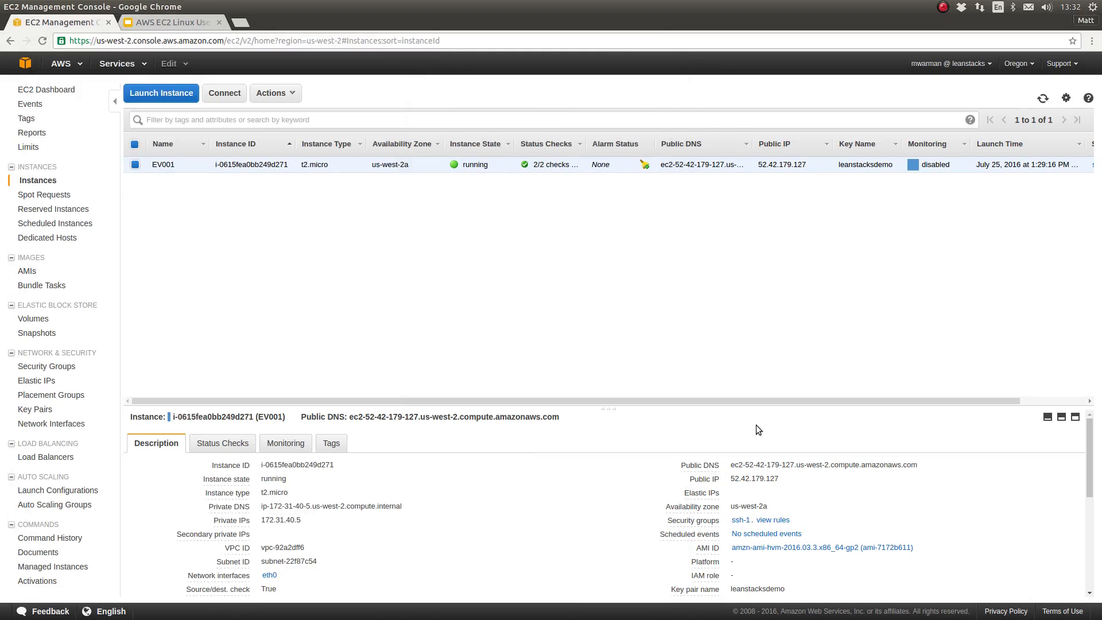
drag(731, 464, 882, 464)
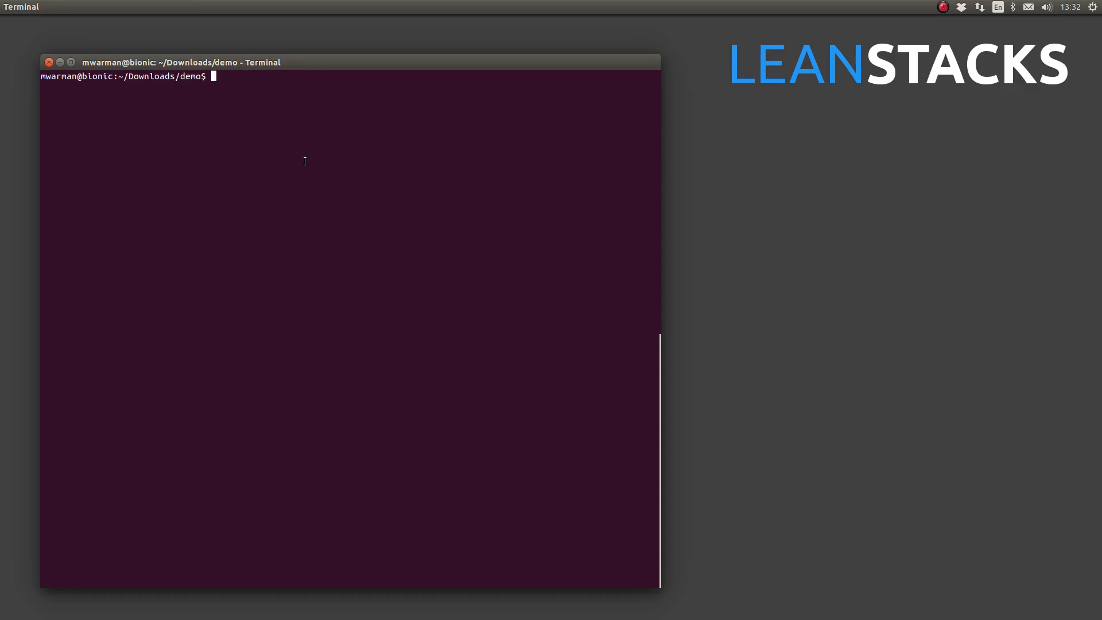
Run ls -lh in ~/Downloads/demo to show file permissions and sizes
text(ls -lh)
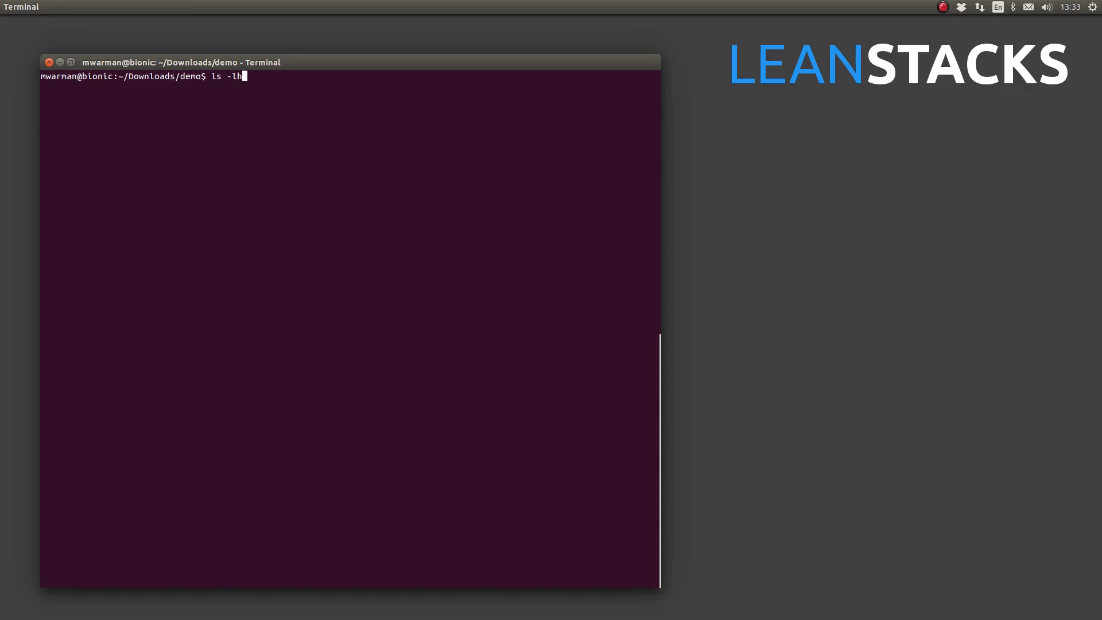
key(Return)
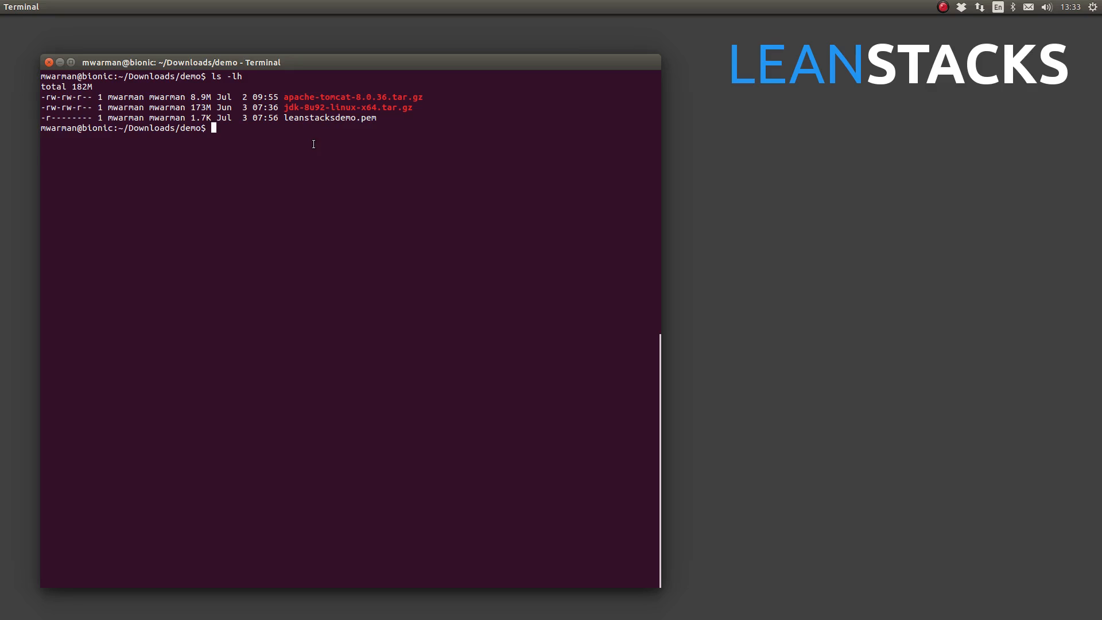
mouse_move(394, 113)
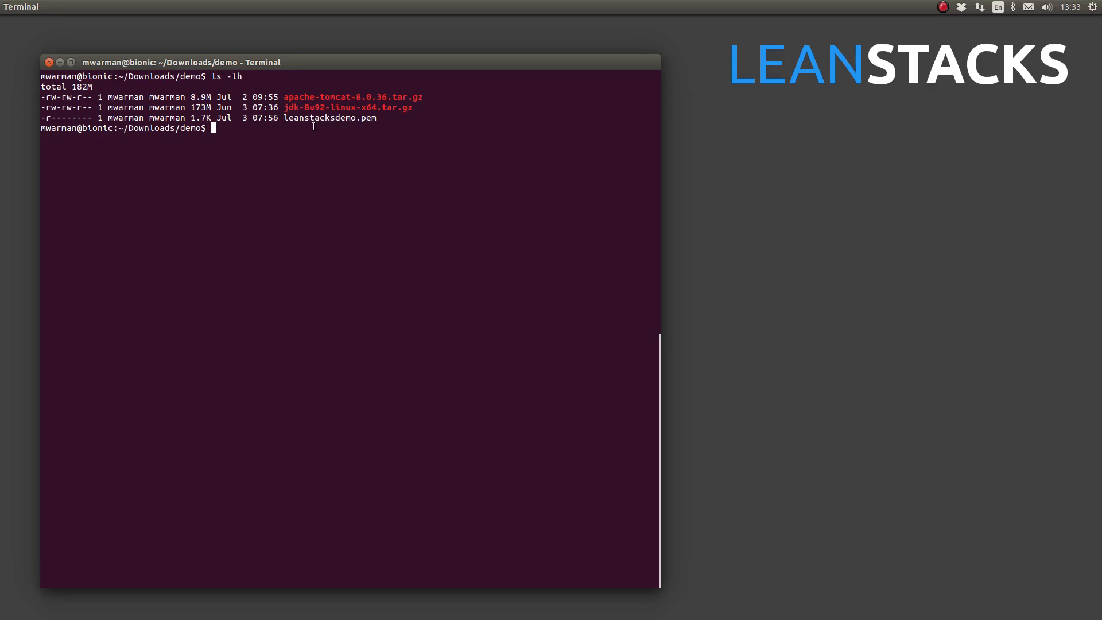
mouse_move(344, 132)
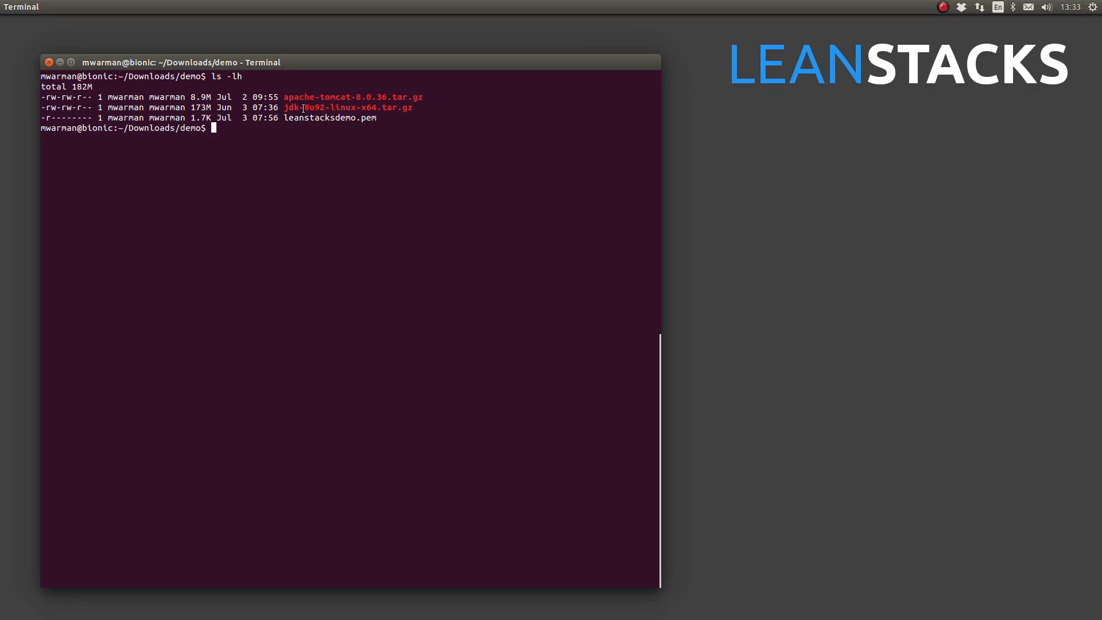
mouse_move(300, 118)
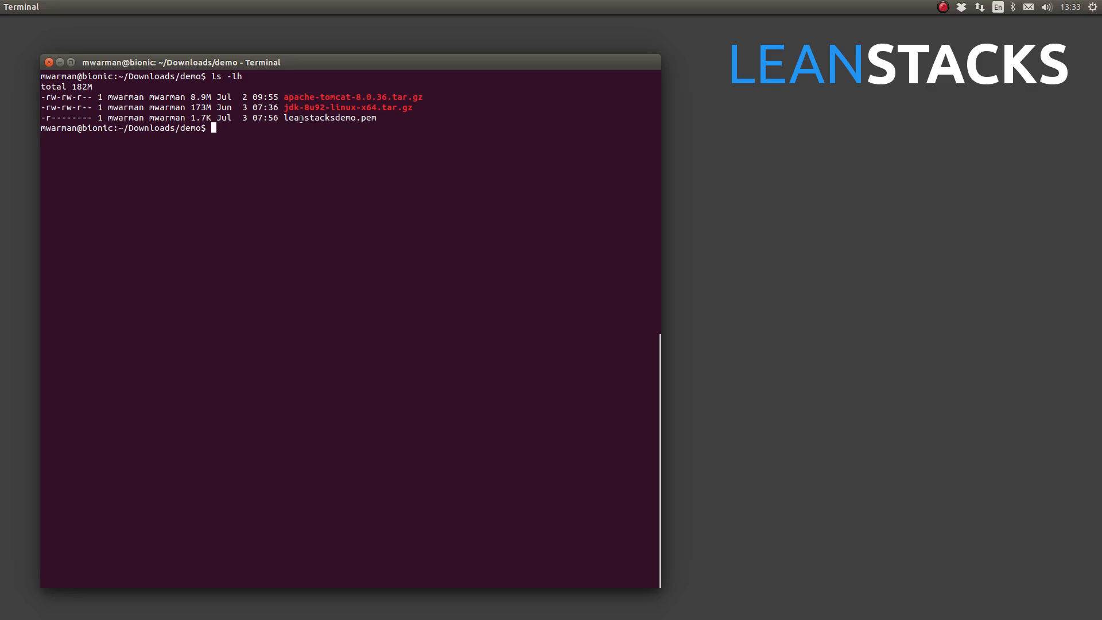
mouse_move(380, 136)
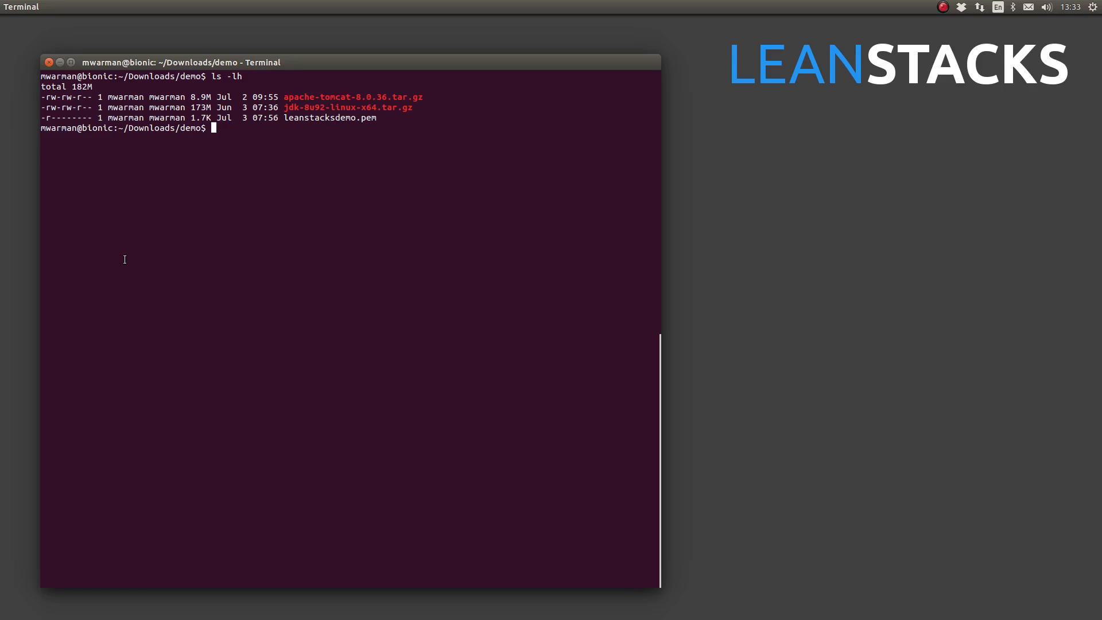
Set leanstacksdemo.pem to permission 400 and re-list the folder with ls -lh
text(chmod)
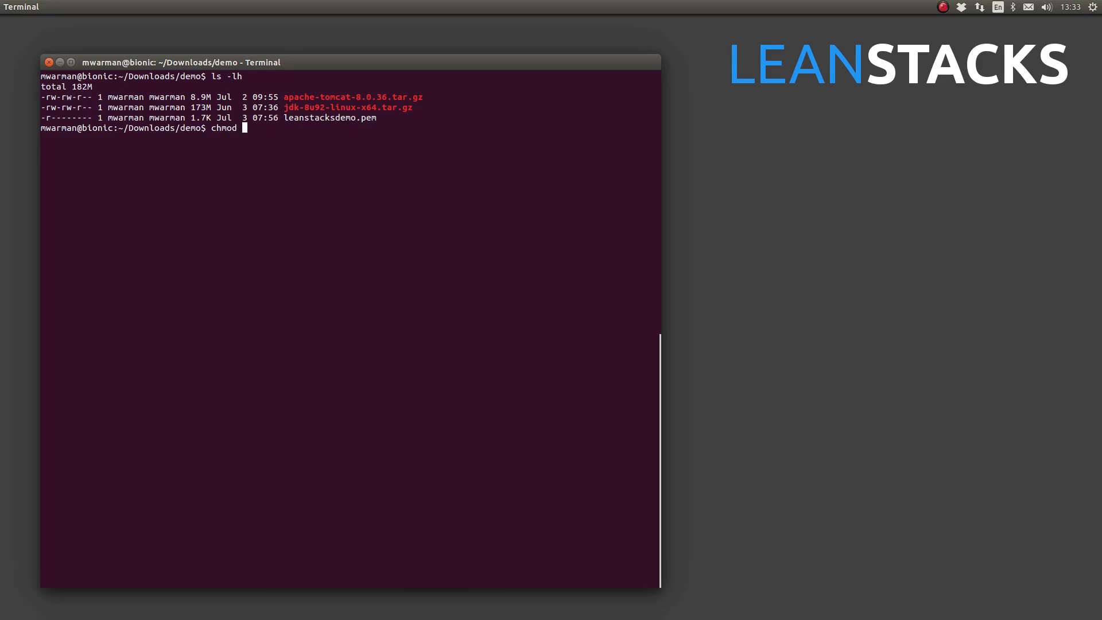
text(400)
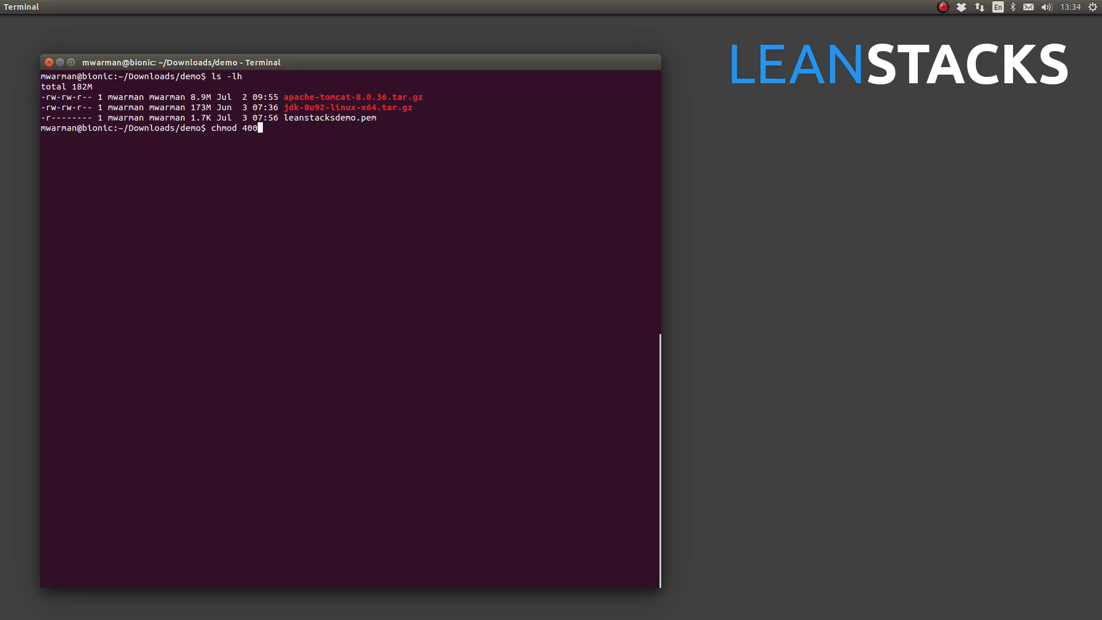
text(leanstacksdemo.pem)
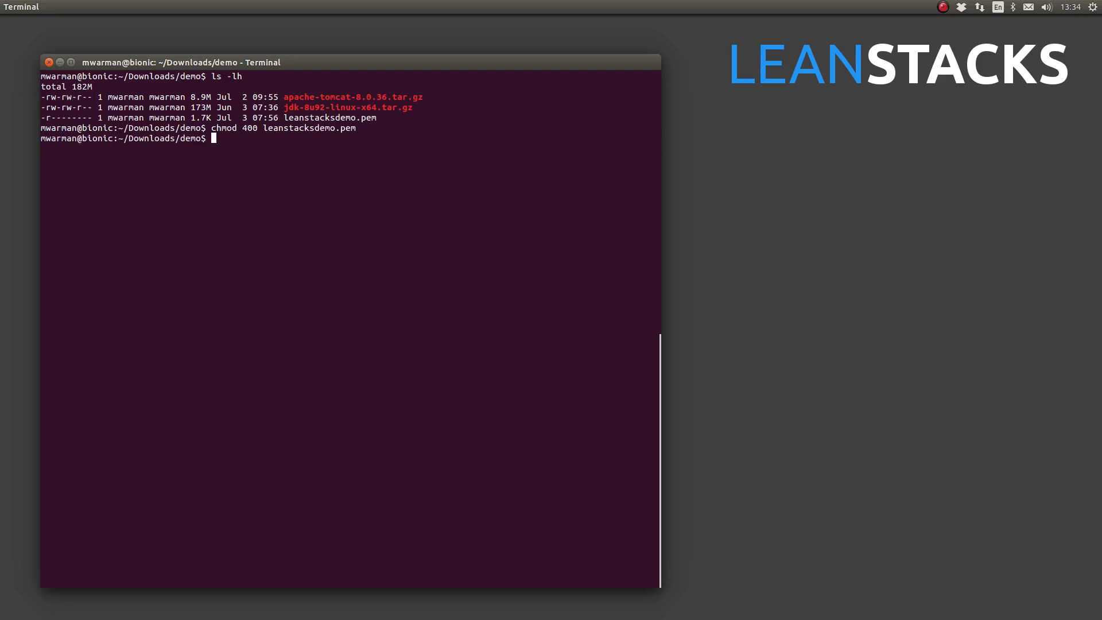
text(ls -lh)
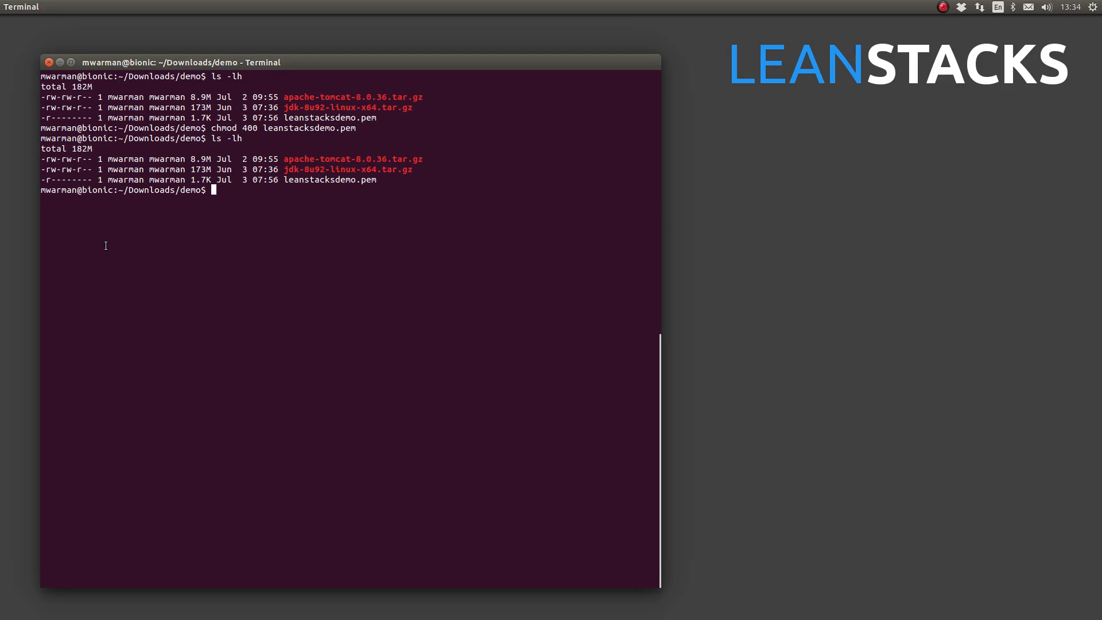
text(cle)
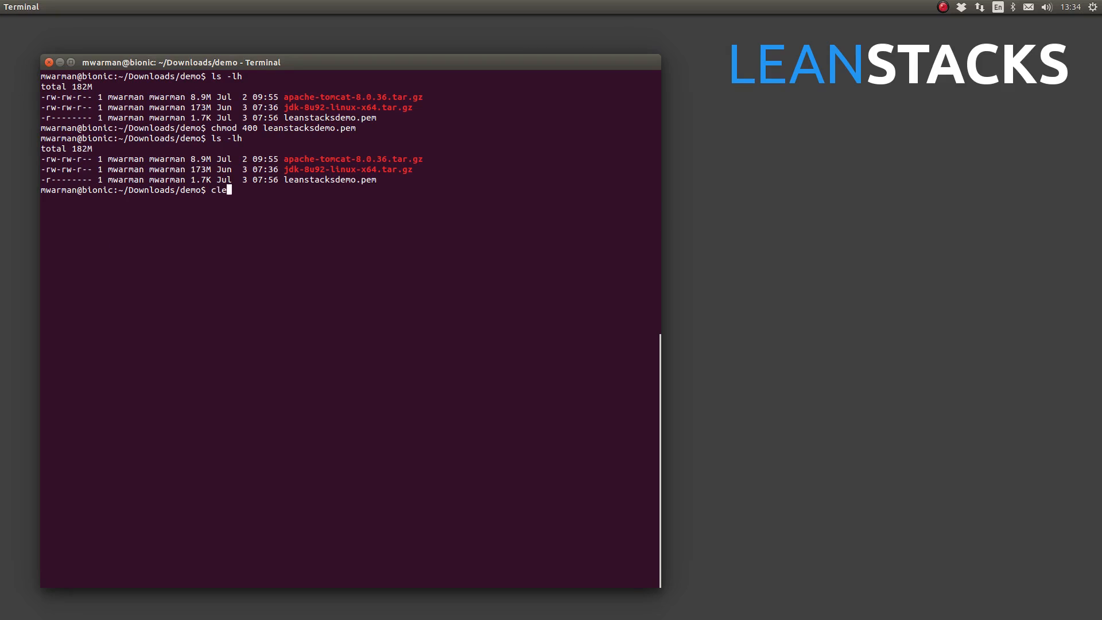
Run clear to leave only an empty prompt in the demo folder
key(Return)
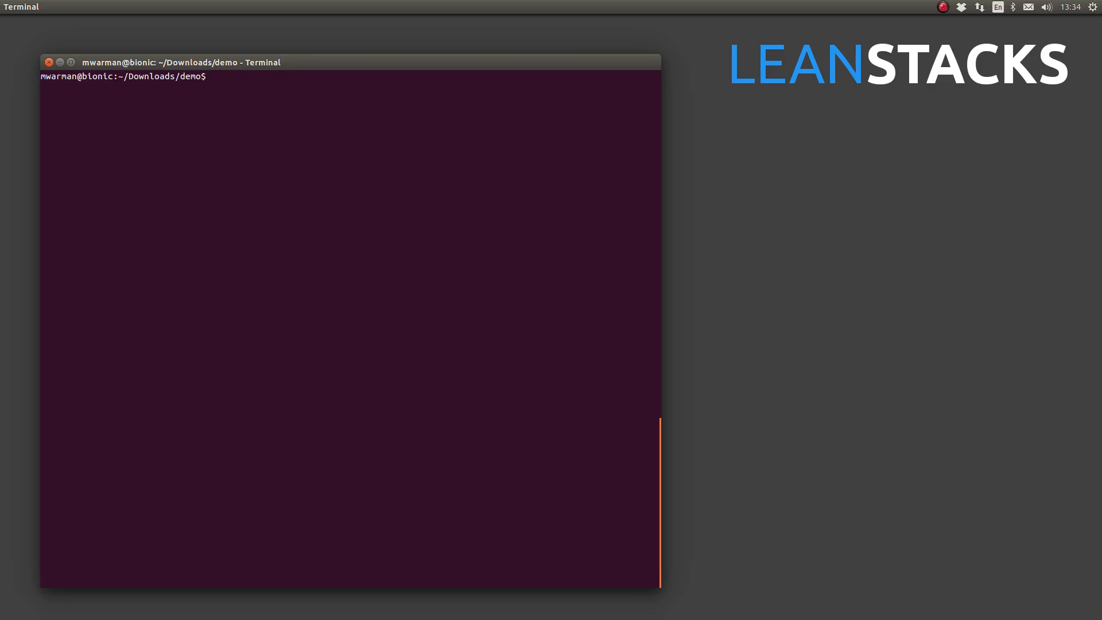
Type 'ssh -i leanstacksdemo.pem' at the prompt without running it
text(ssh)
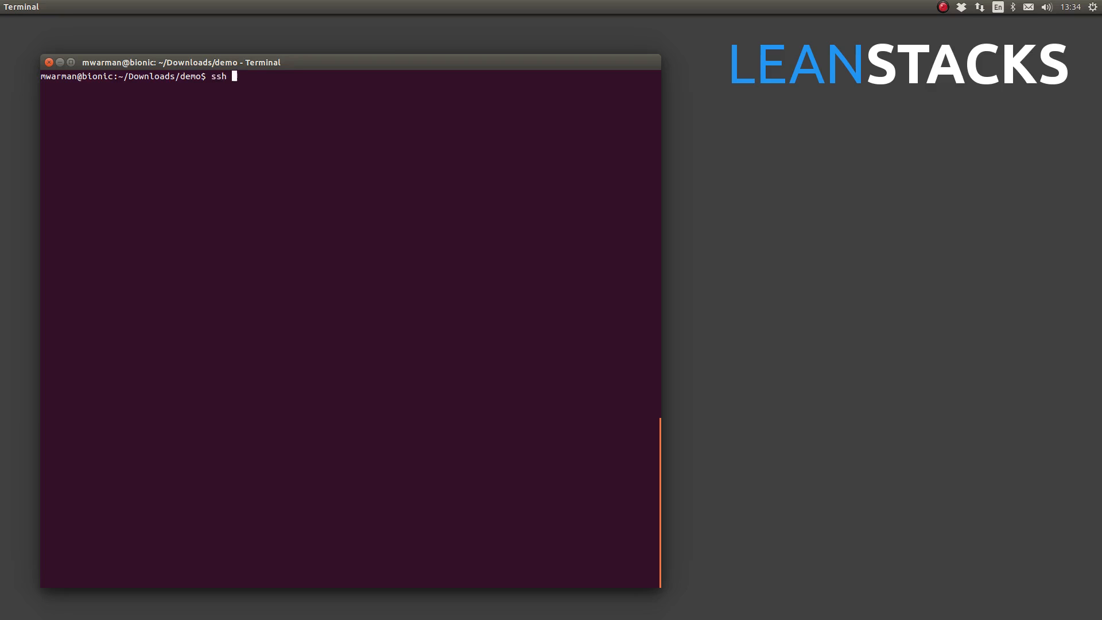
text(-i)
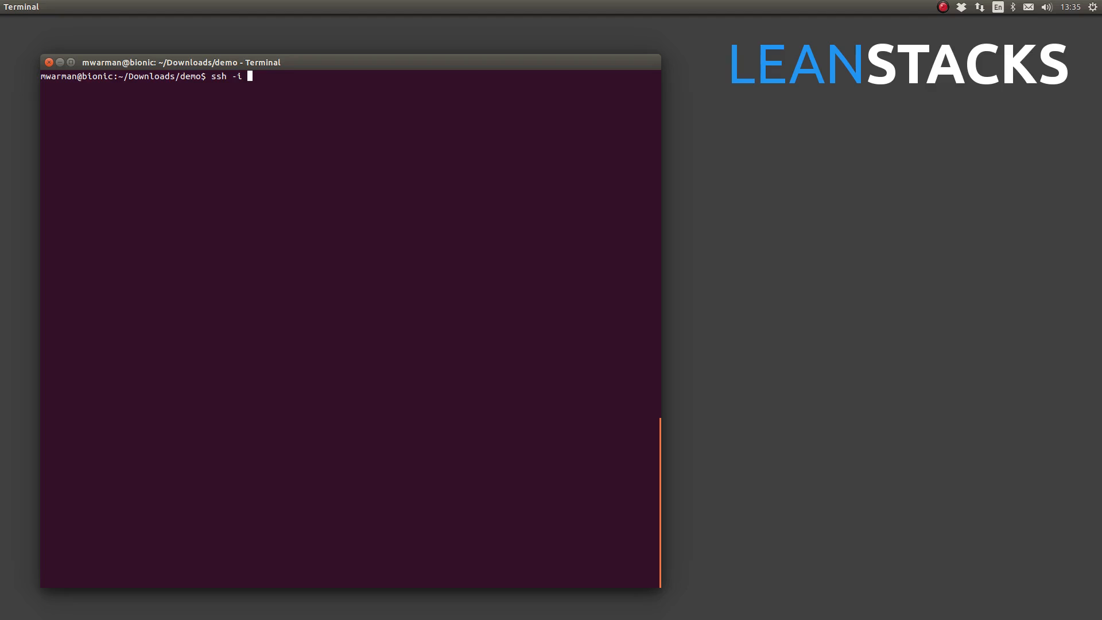
text(leanstacksdemo.pem)
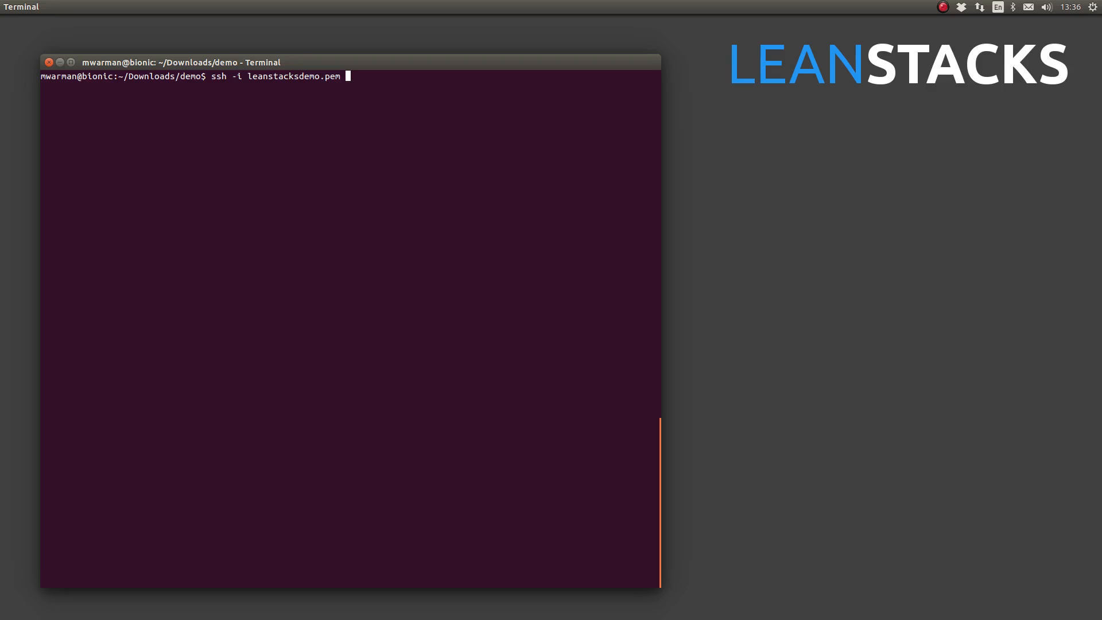
text(ec)
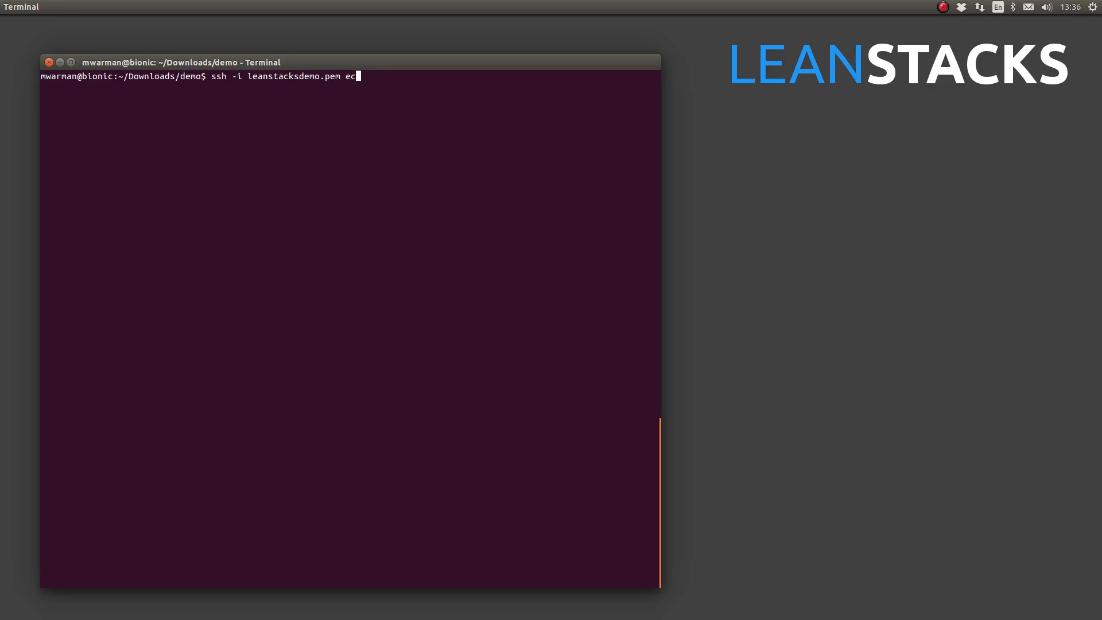
text(2-user)
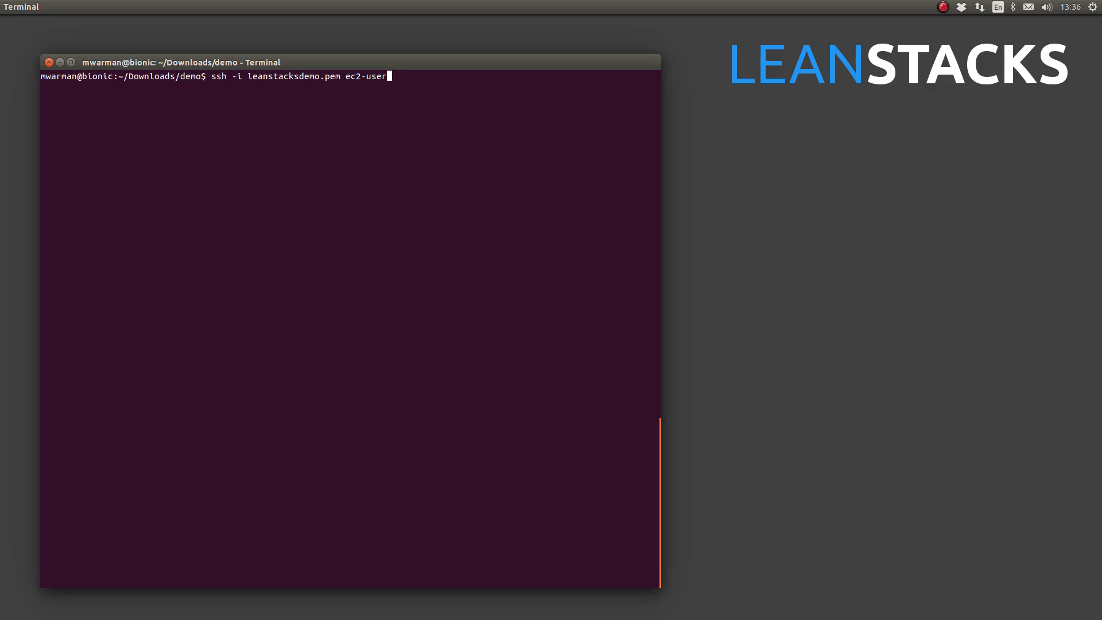
text(@)
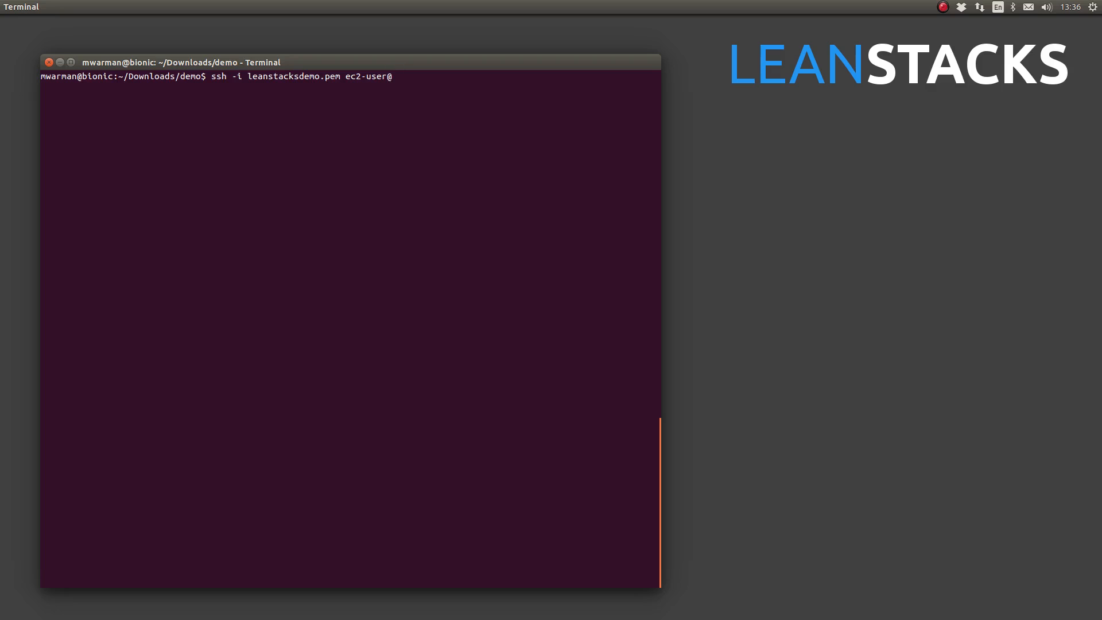
text(ec2-52-42-179-127.us-west-2.compute.amazonaws.com)
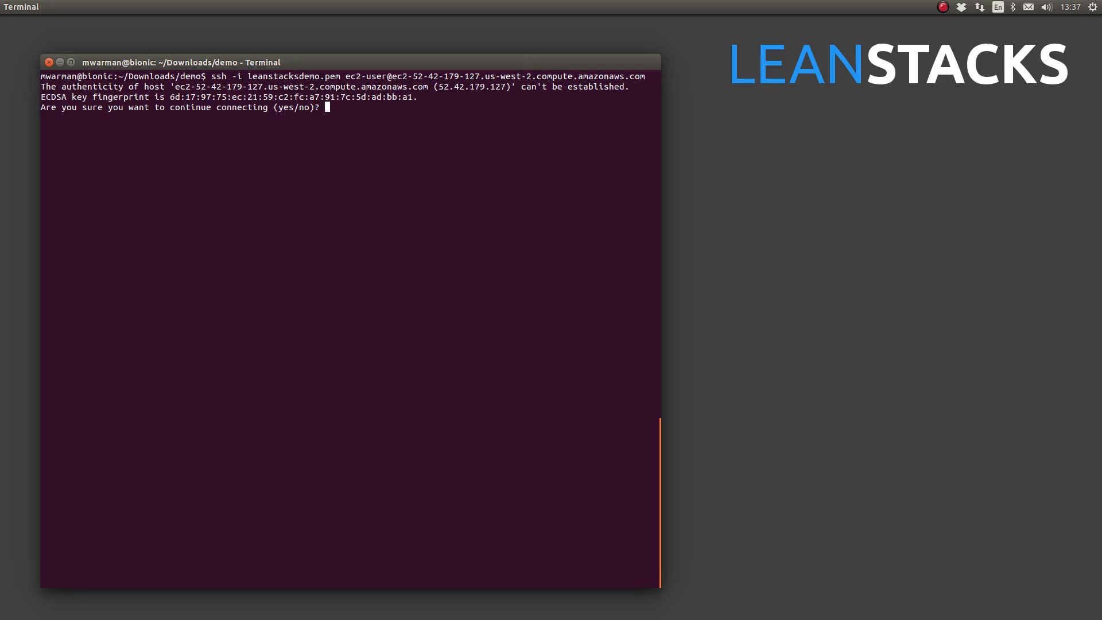
Answer 'yes' to the host authenticity prompt to finish logging in
text(yes)
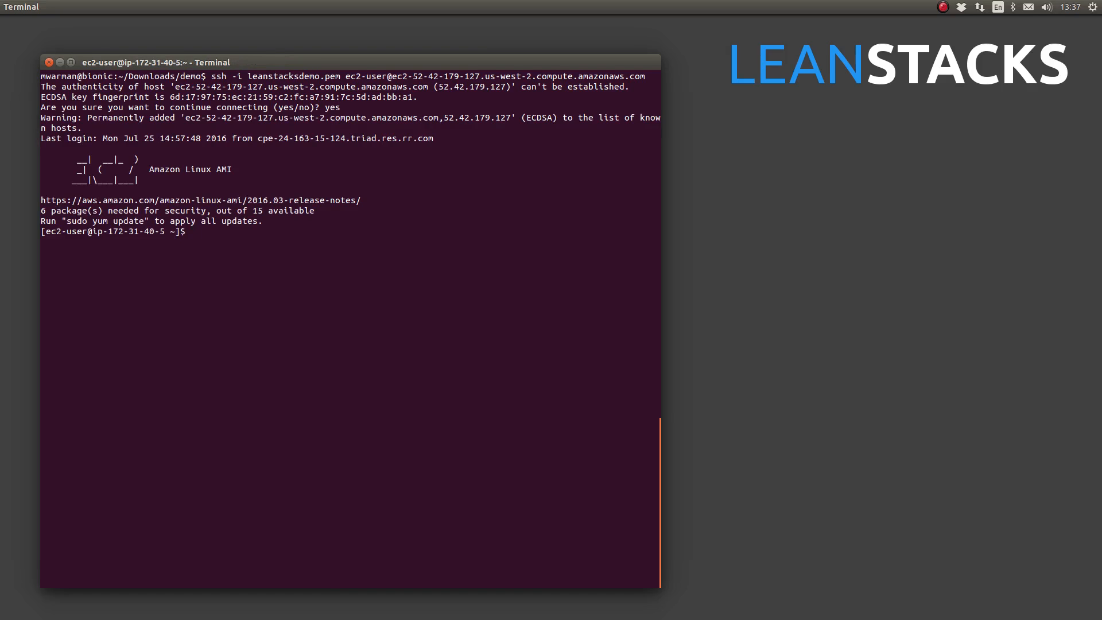
mouse_move(162, 376)
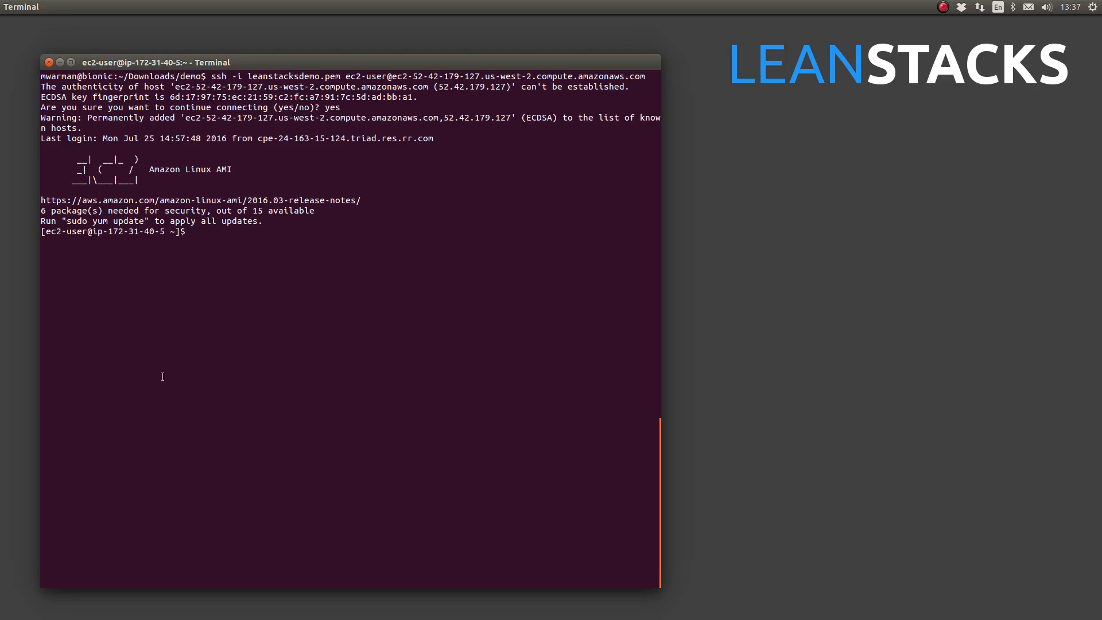